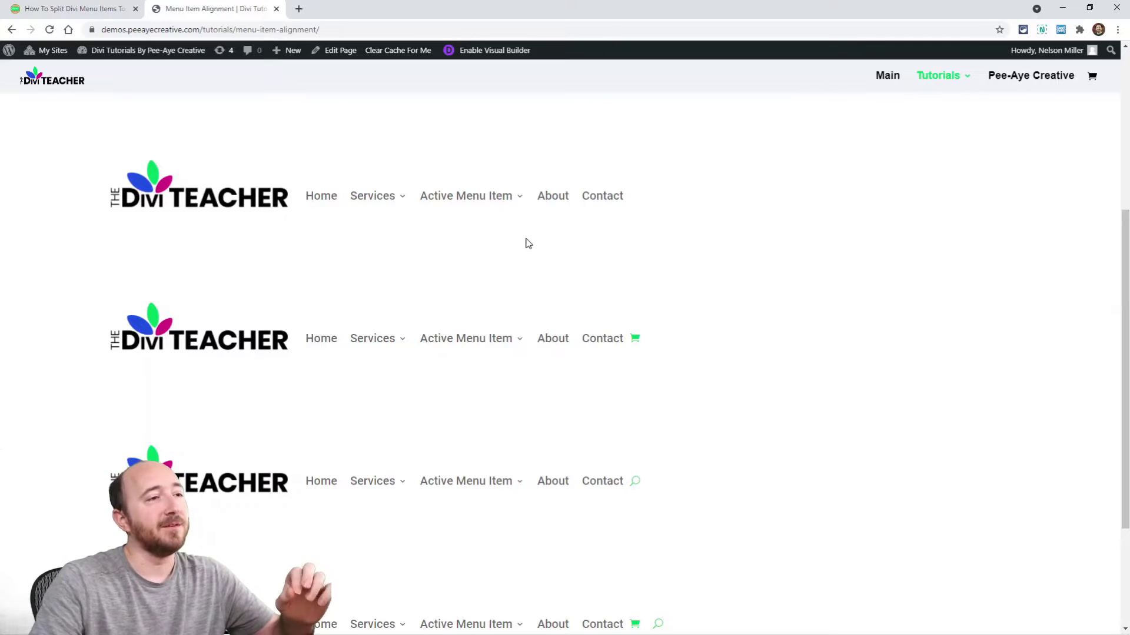
pyautogui.moveTo(373, 196)
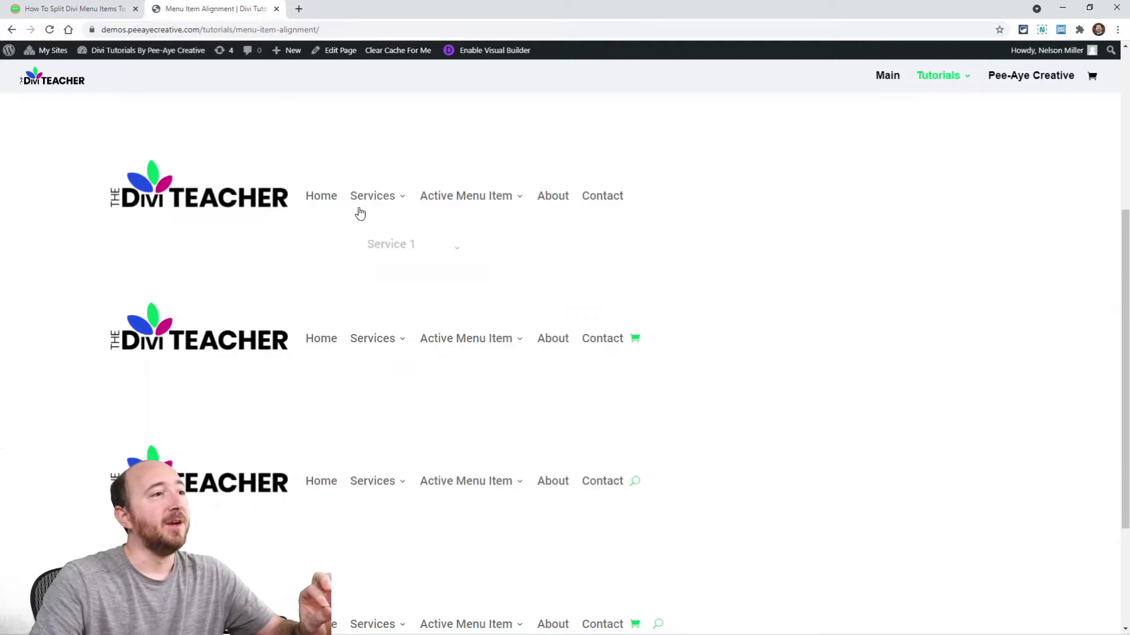
pyautogui.moveTo(701, 245)
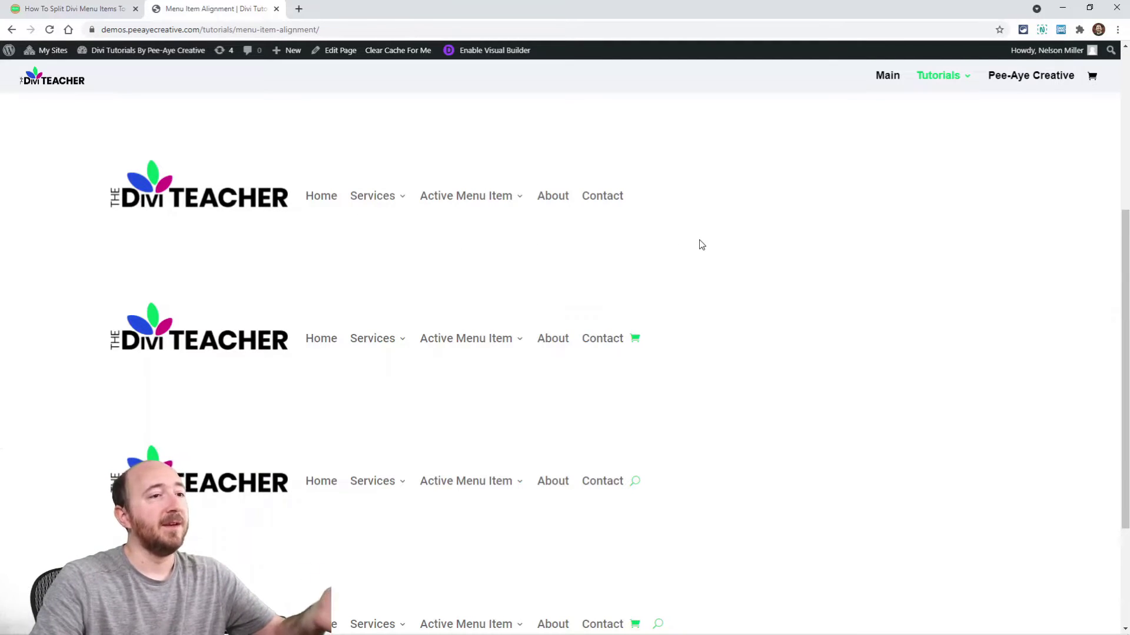
pyautogui.moveTo(634, 339)
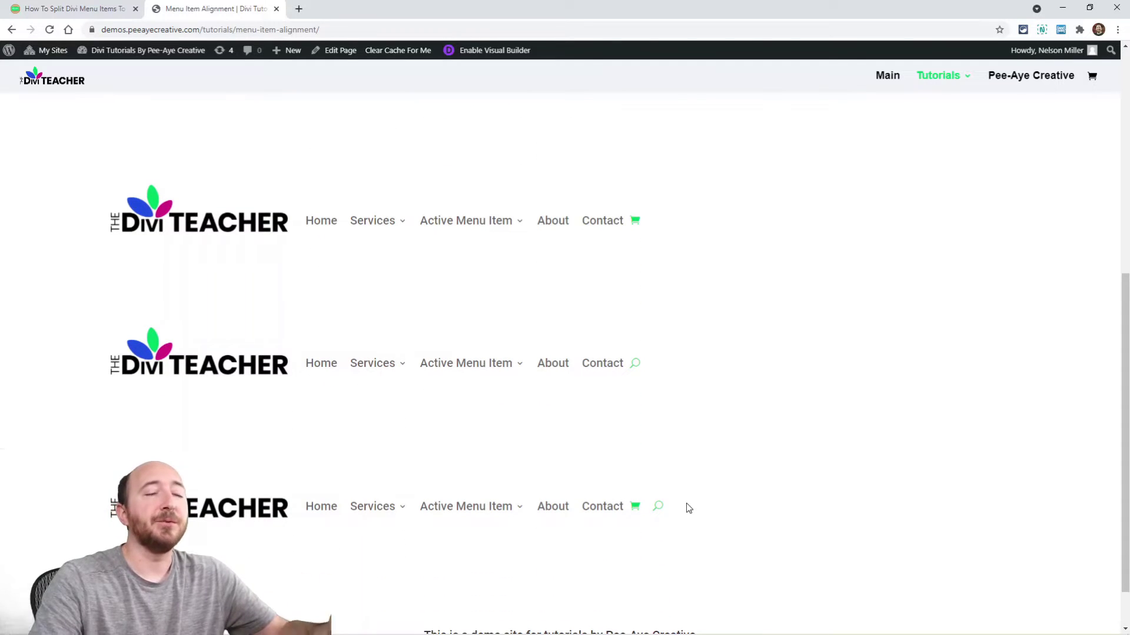
pyautogui.moveTo(678, 400)
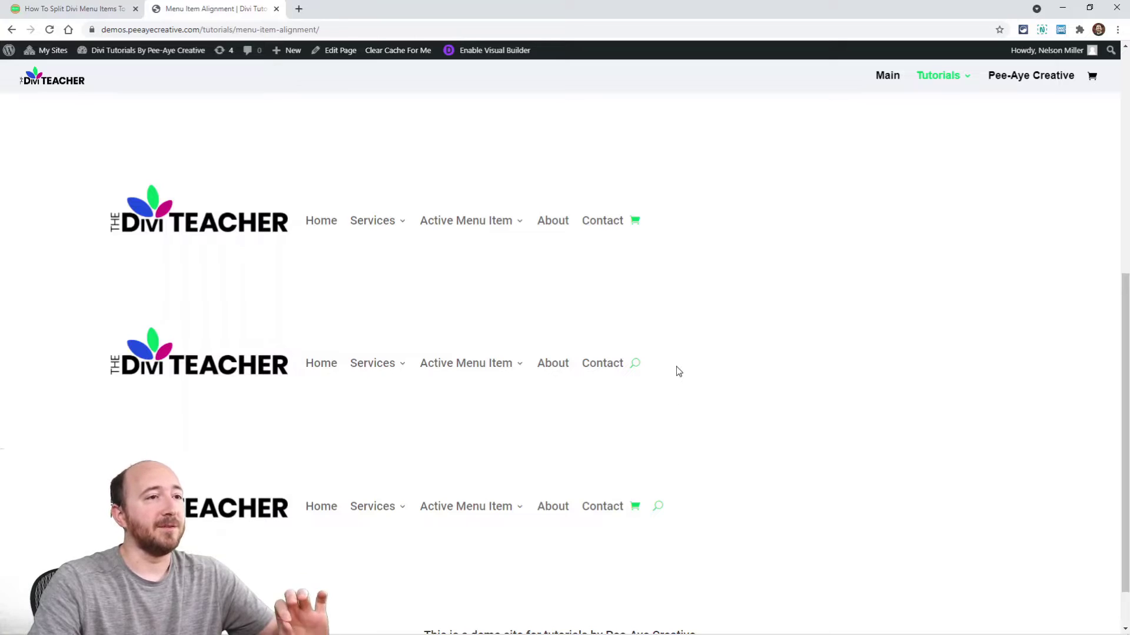
pyautogui.moveTo(668, 365)
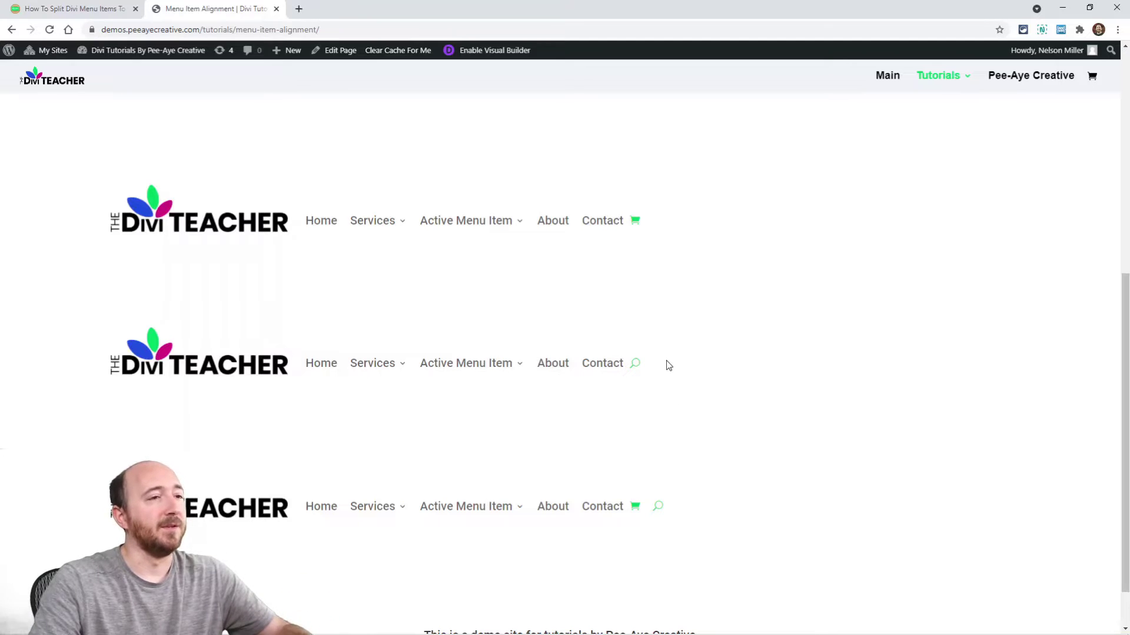
pyautogui.moveTo(646, 360)
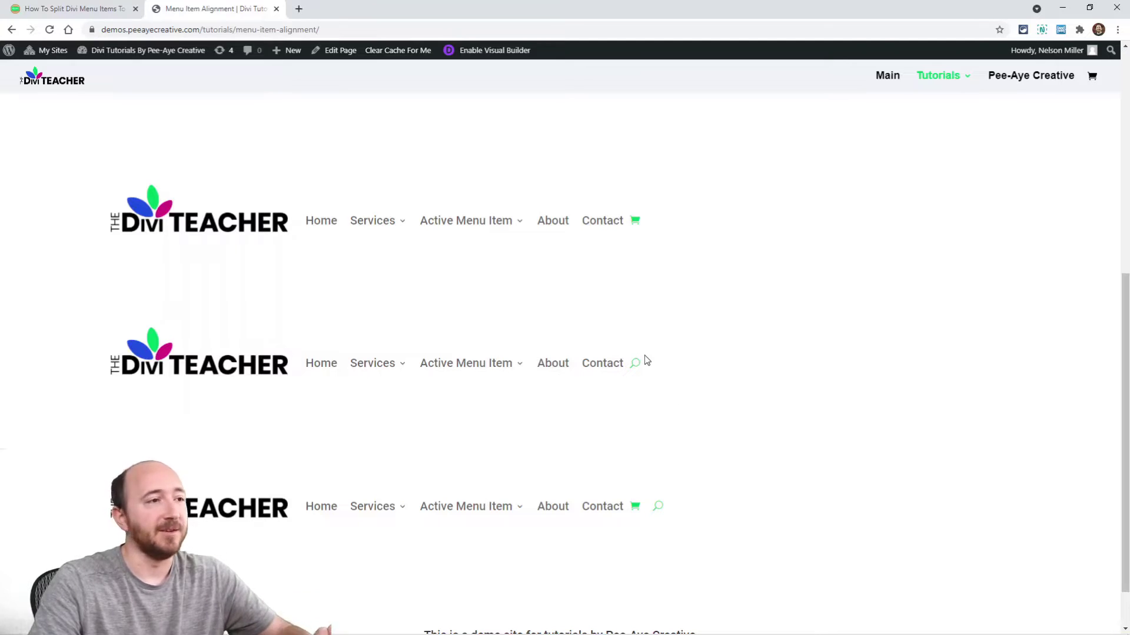
# - Review the split menu tutorial post in the Pee-Aye Creative blog
pyautogui.scroll(-3)
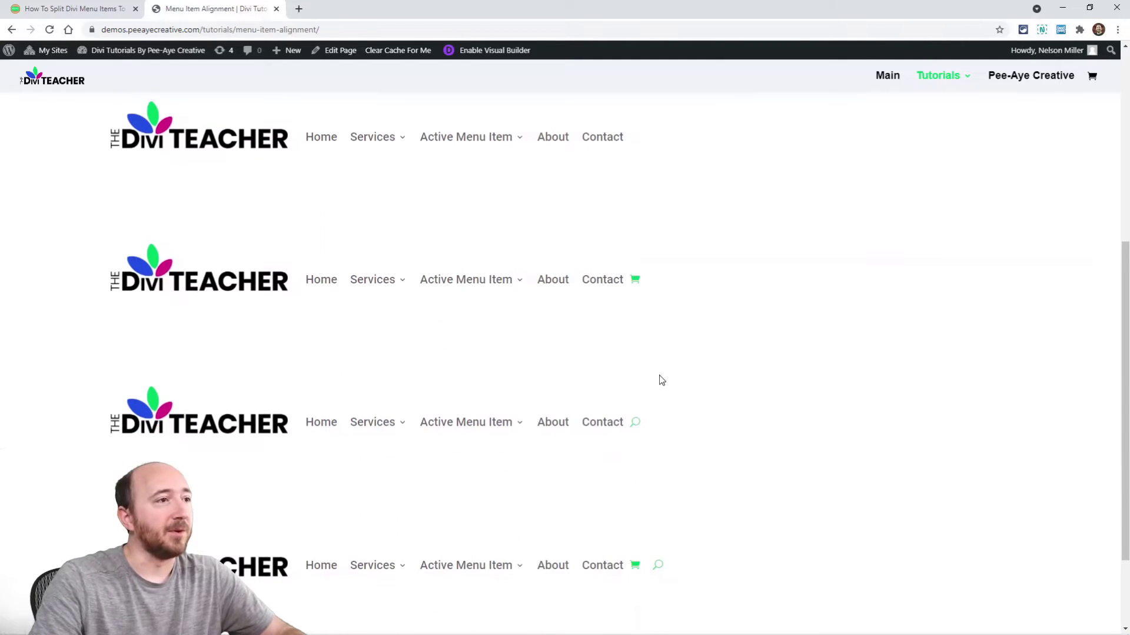
pyautogui.click(68, 9)
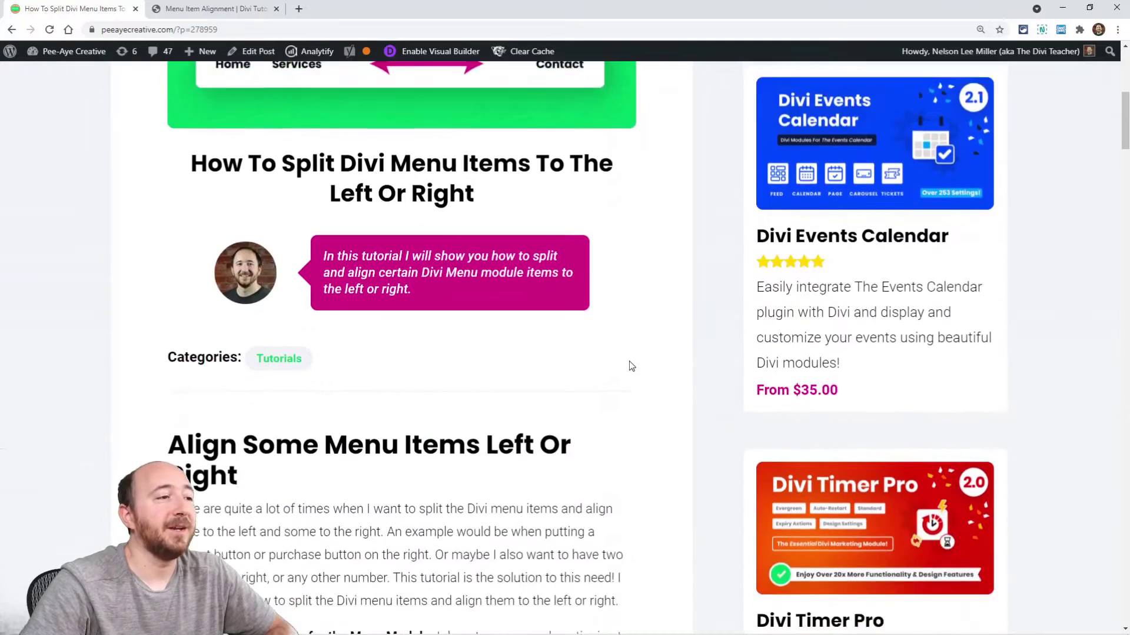
pyautogui.scroll(-3)
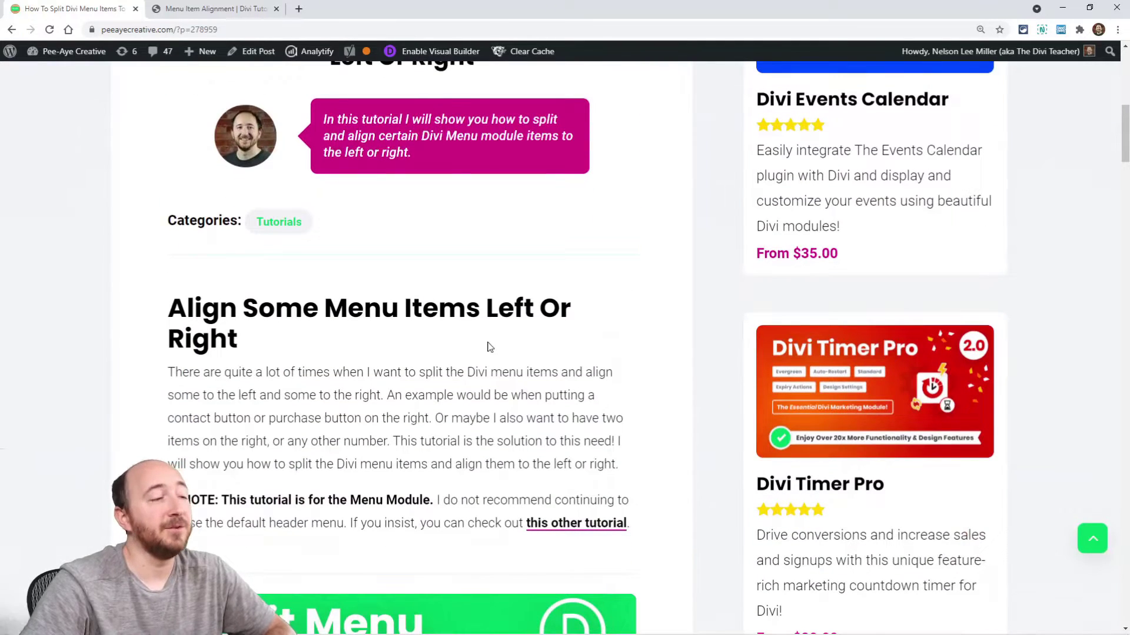
pyautogui.scroll(-3)
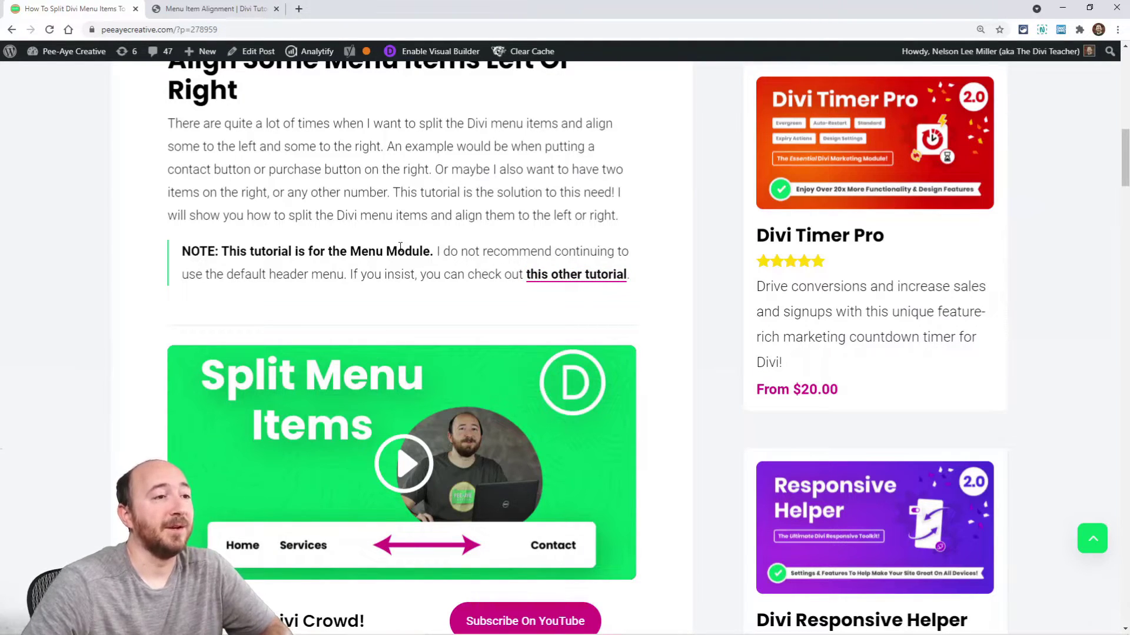
pyautogui.scroll(-3)
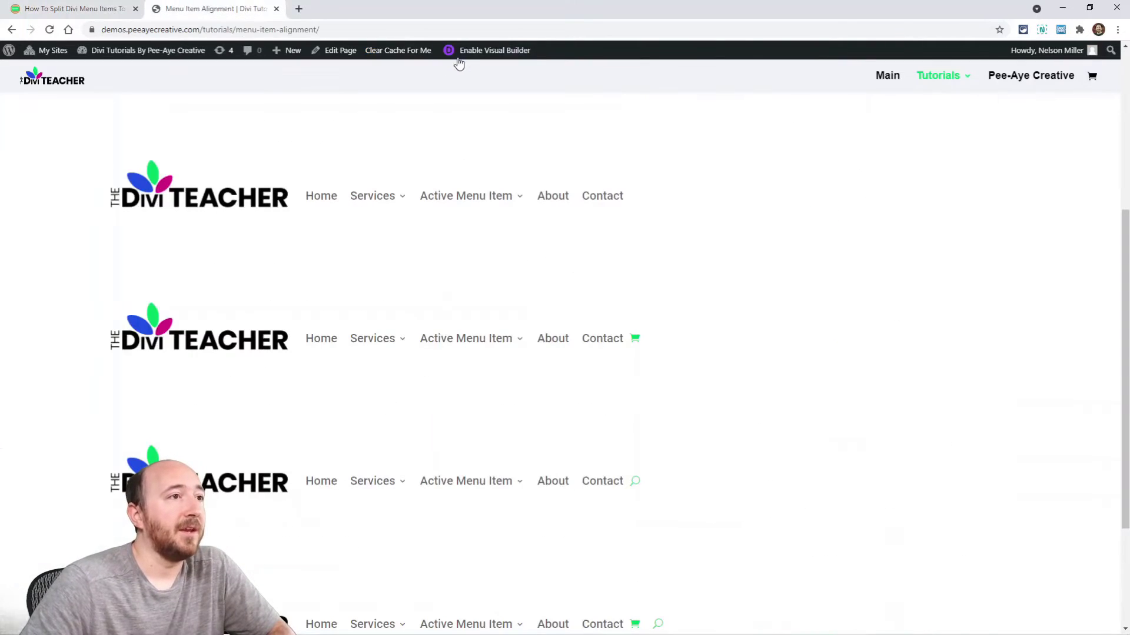
# - Enable the Visual Builder on the menu demo page and bring the first menu module into view
pyautogui.click(494, 49)
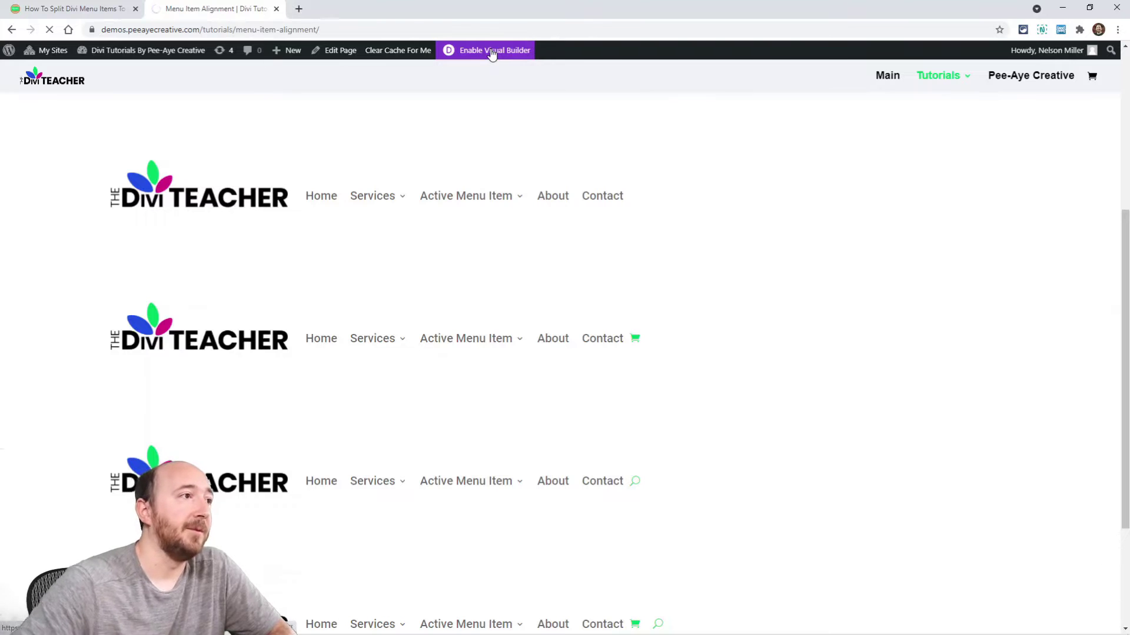
pyautogui.click(495, 49)
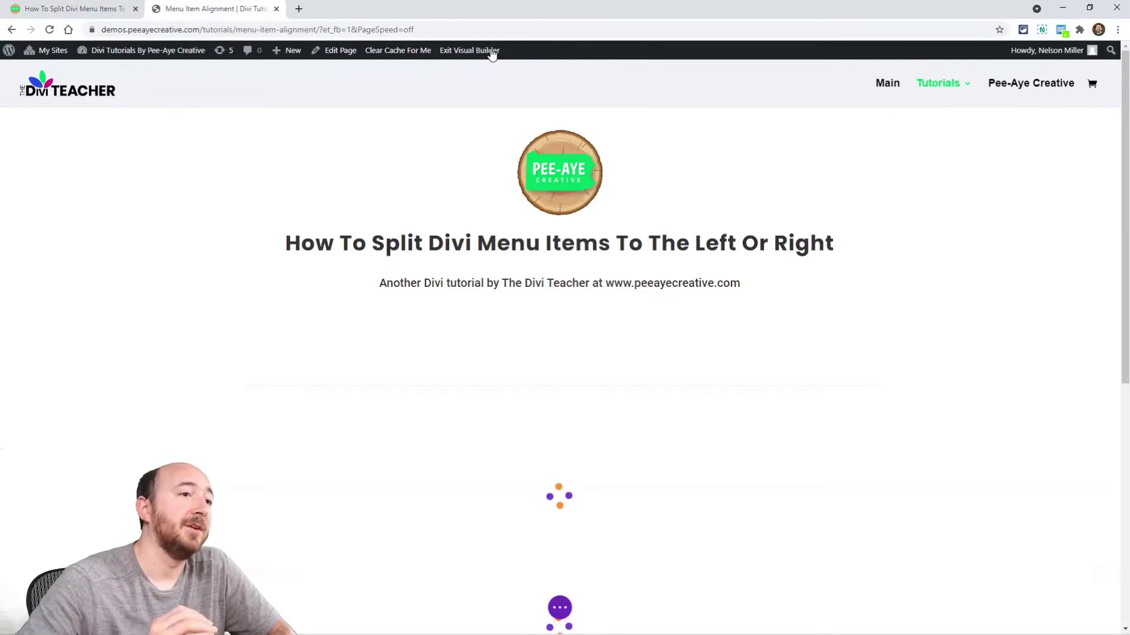
pyautogui.scroll(-3)
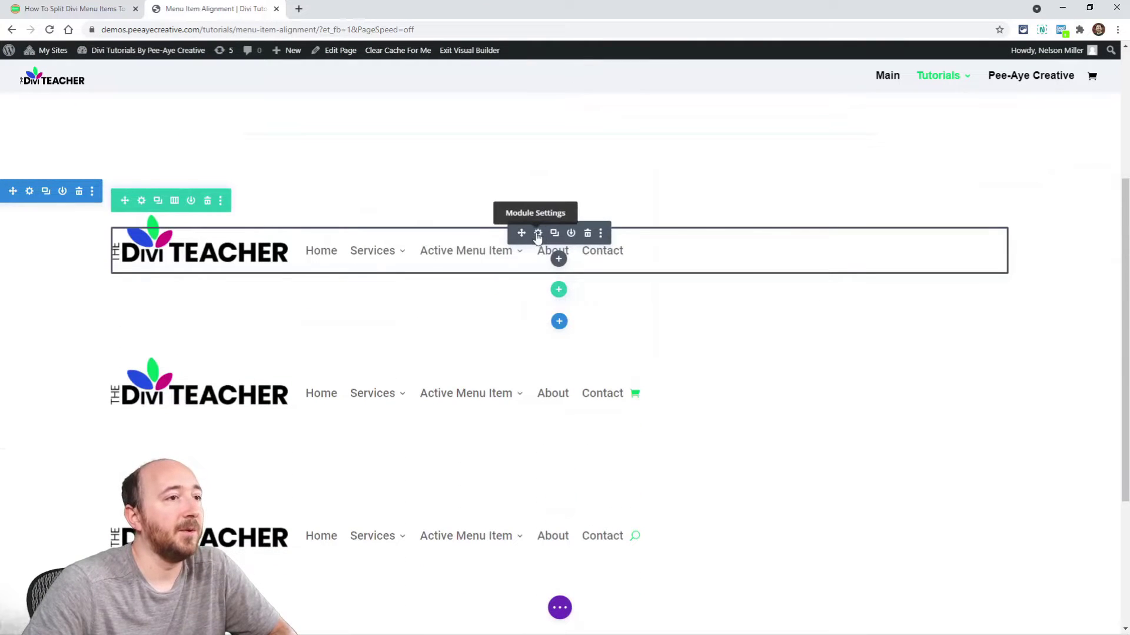
# - Give the first menu module the CSS class pa-split-menu under Advanced > CSS ID & Classes
pyautogui.click(538, 233)
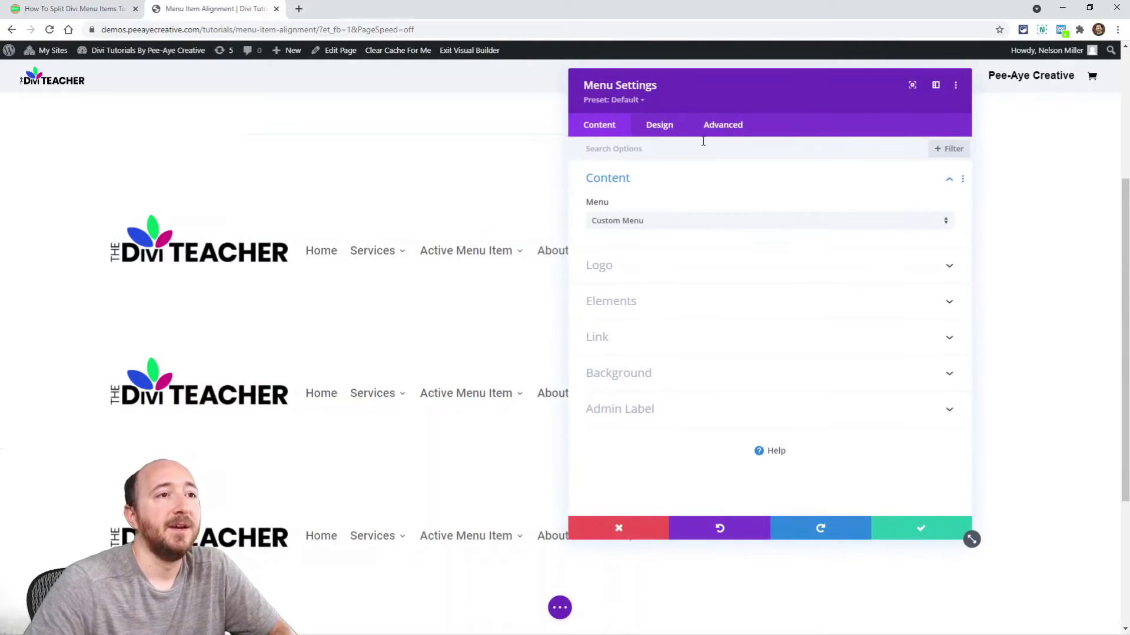
pyautogui.click(722, 125)
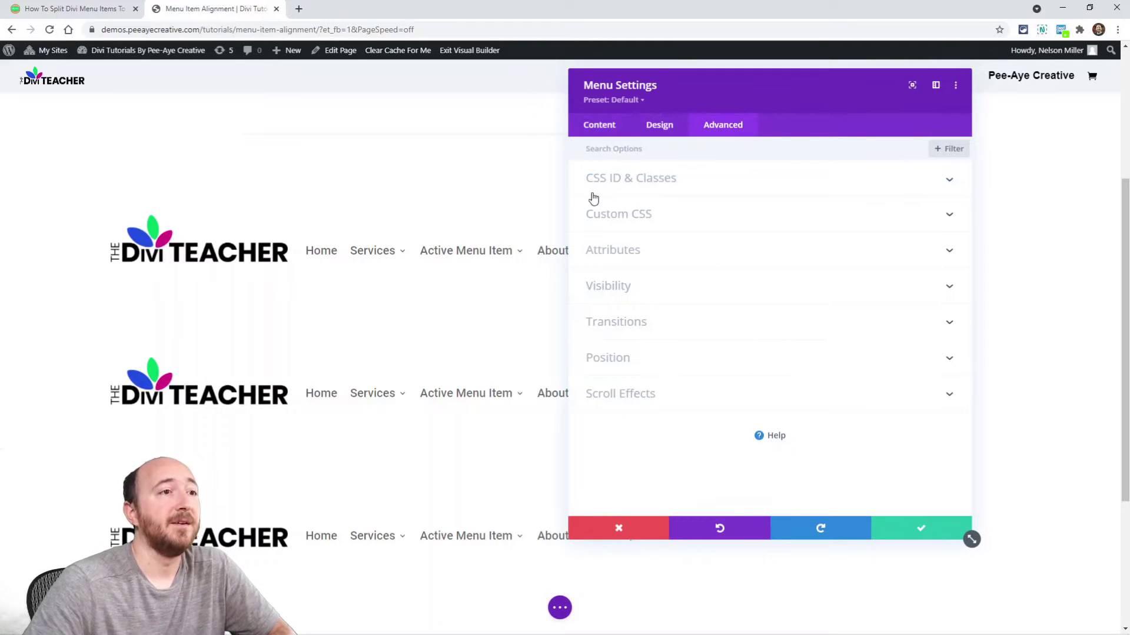
pyautogui.click(631, 178)
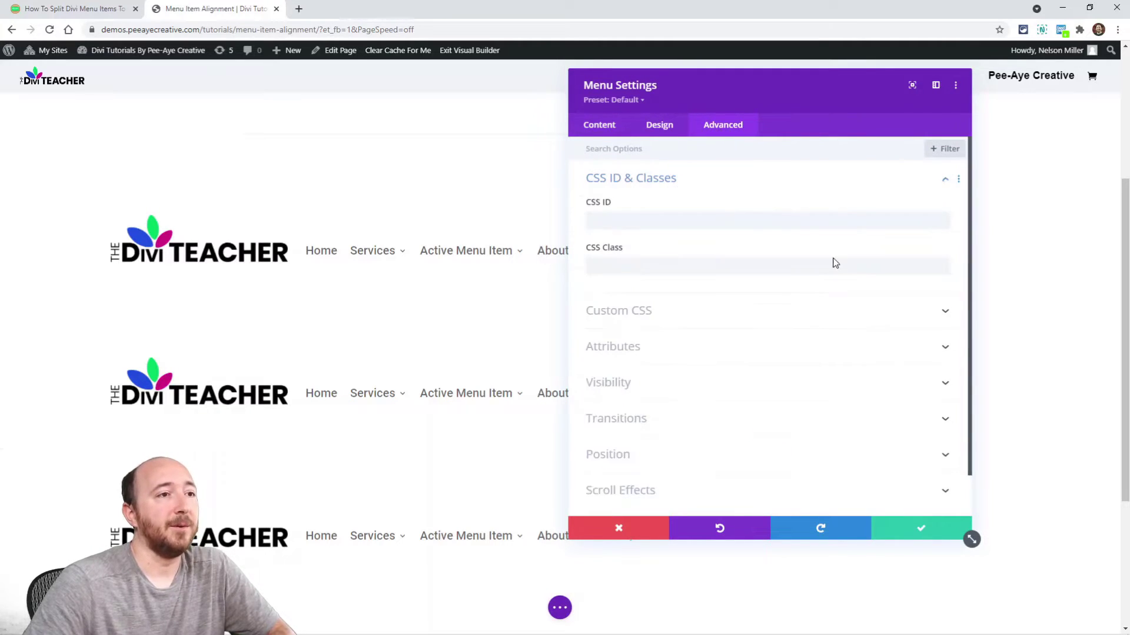
pyautogui.click(766, 265)
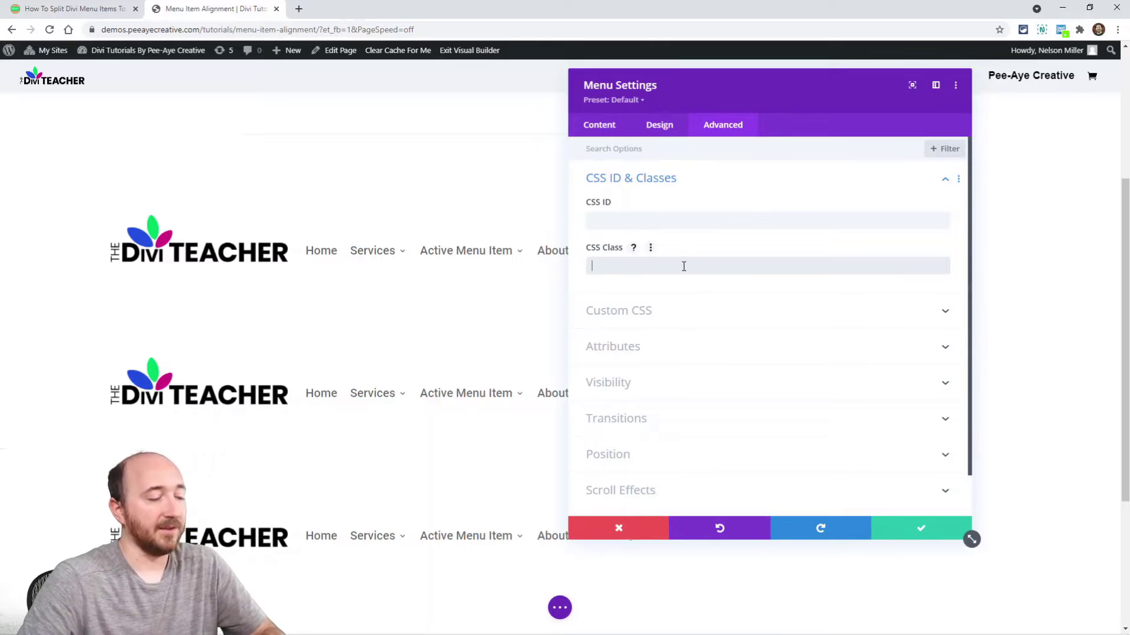
pyautogui.write('pa-split-menu')
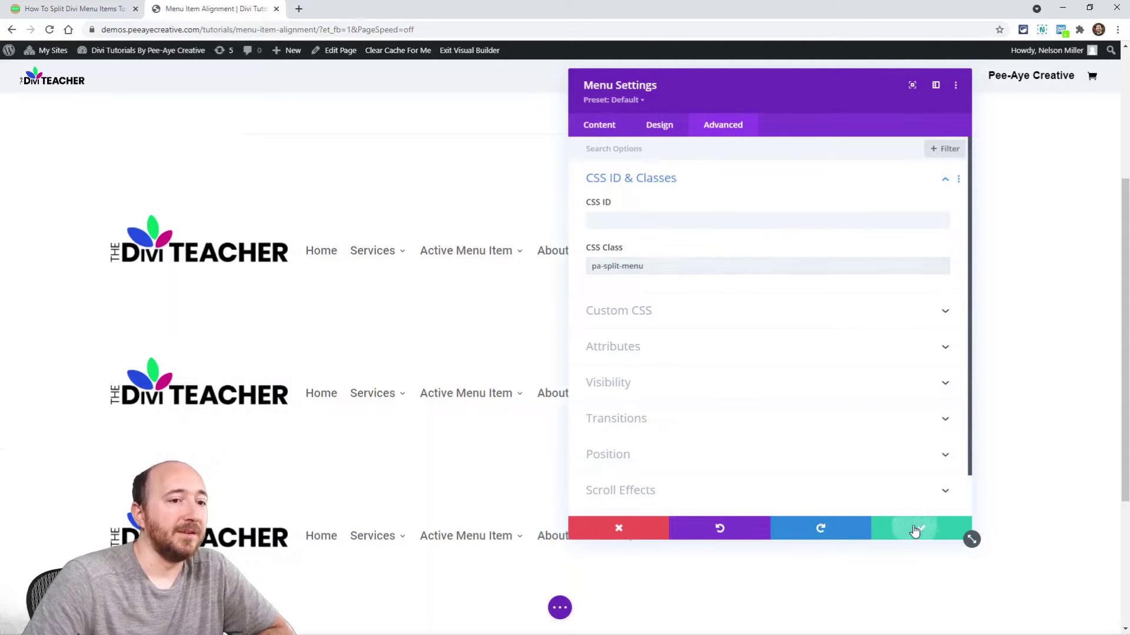
pyautogui.click(916, 528)
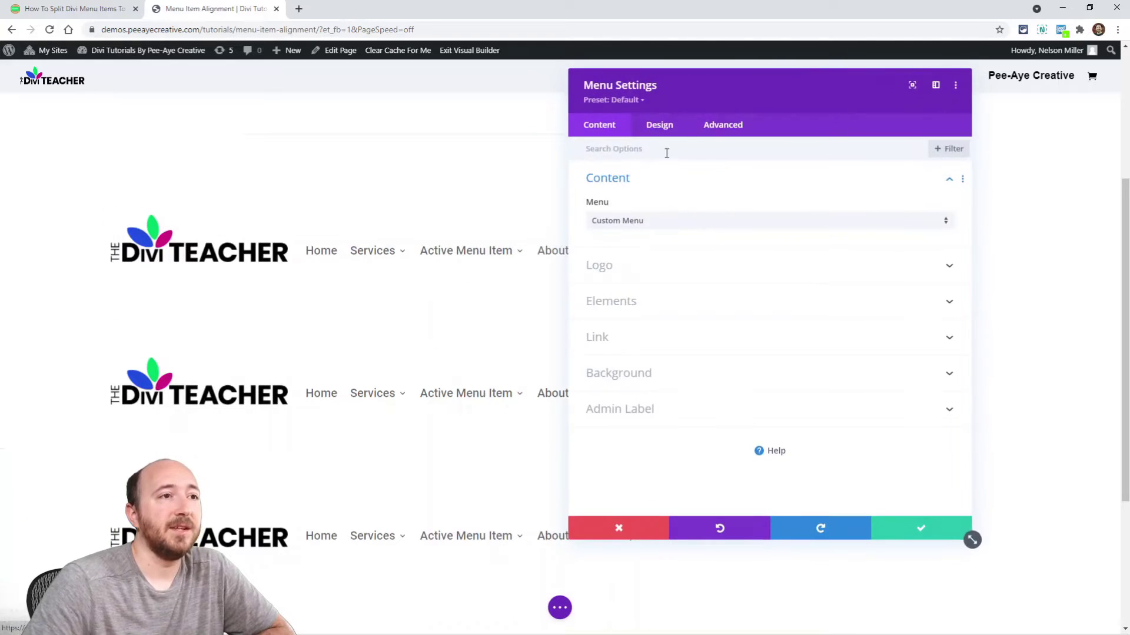
# - Try the menu's Layout Style as centered and inline-centered logo, then review the Menu Text settings
pyautogui.click(659, 124)
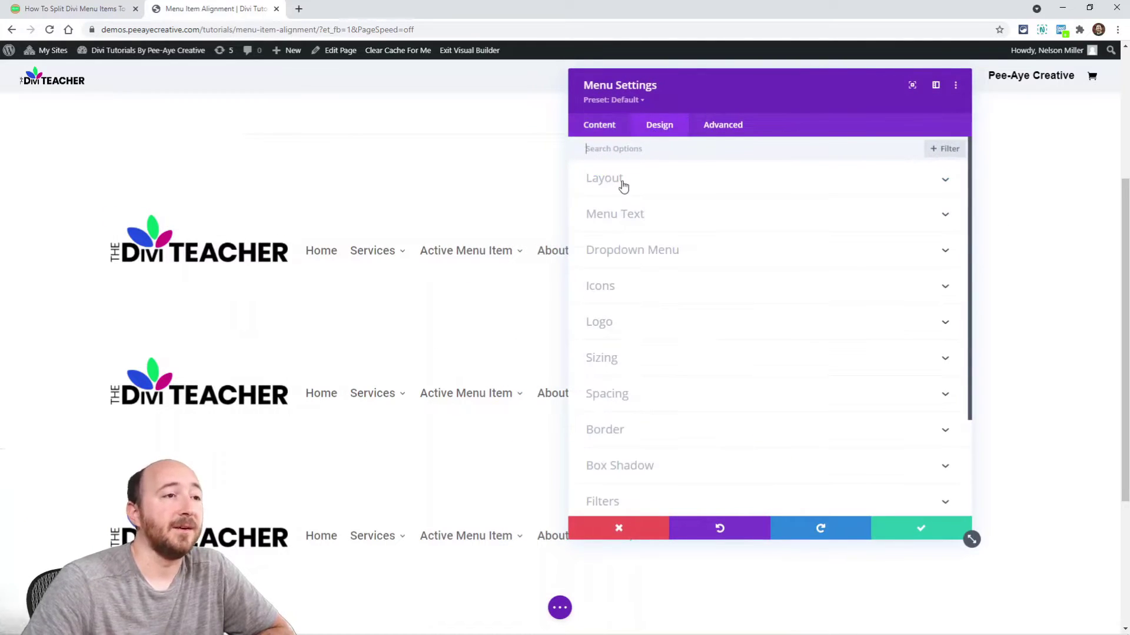
pyautogui.click(603, 178)
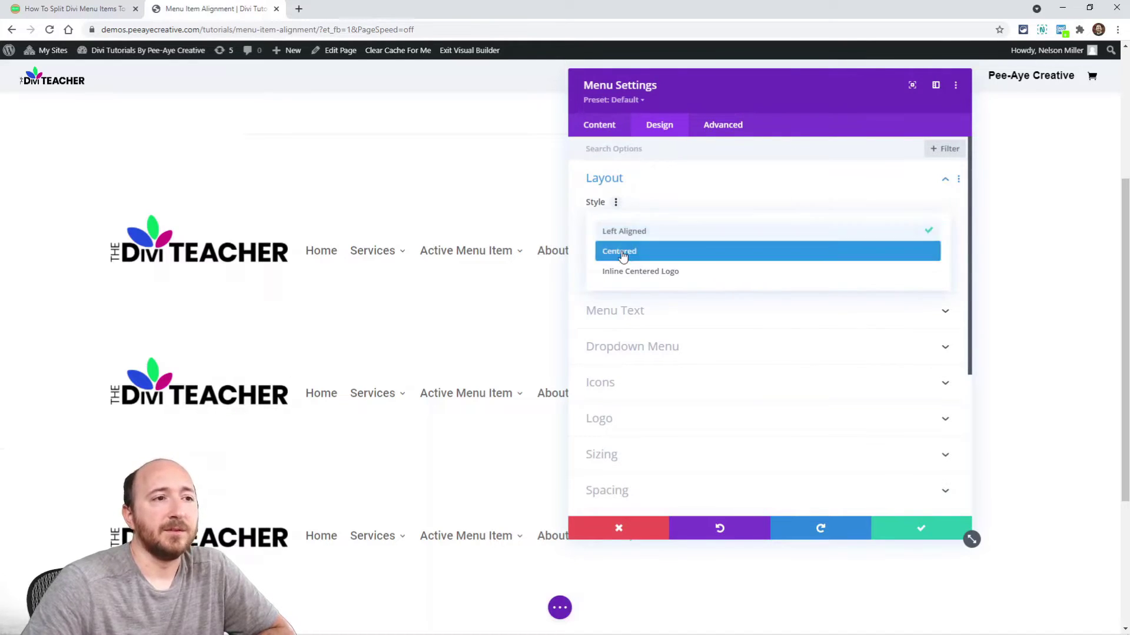
pyautogui.click(619, 250)
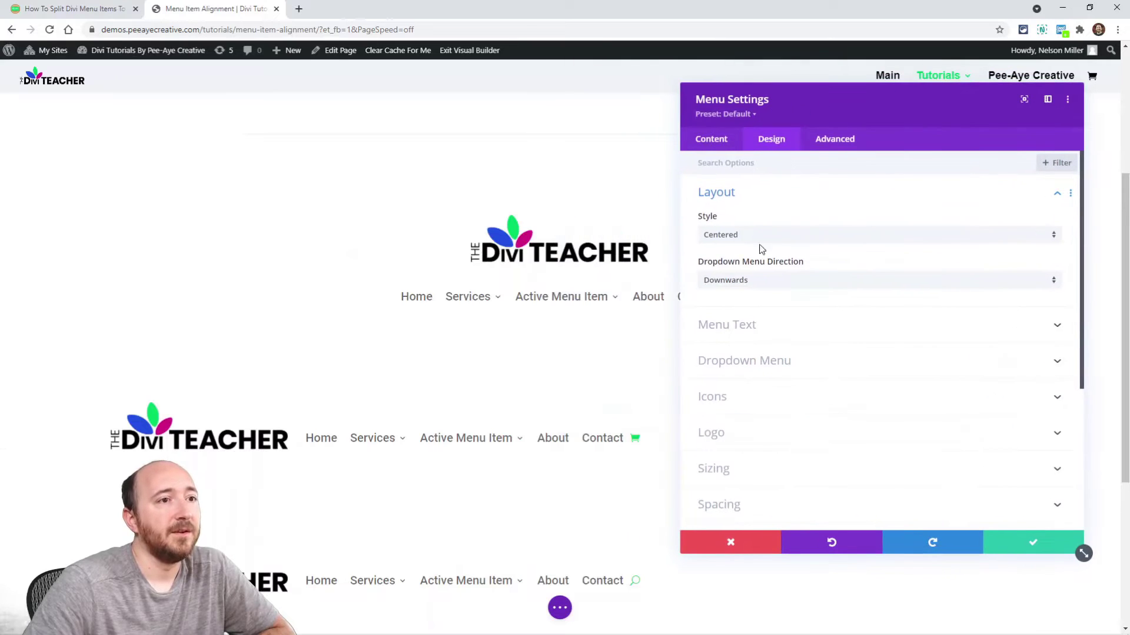
pyautogui.click(877, 234)
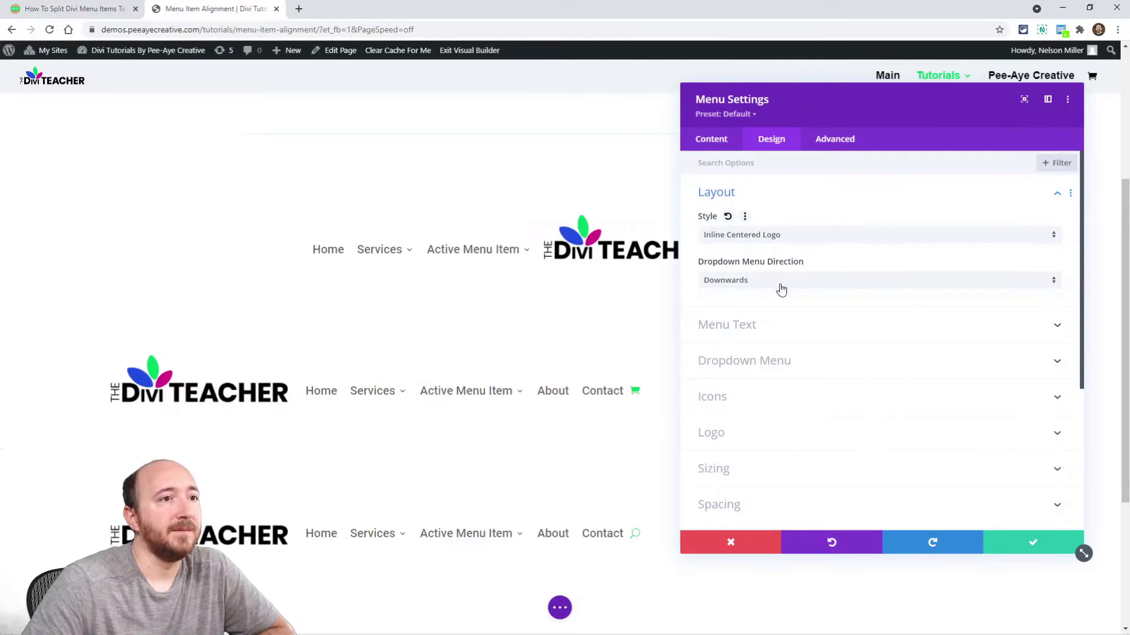
pyautogui.click(875, 234)
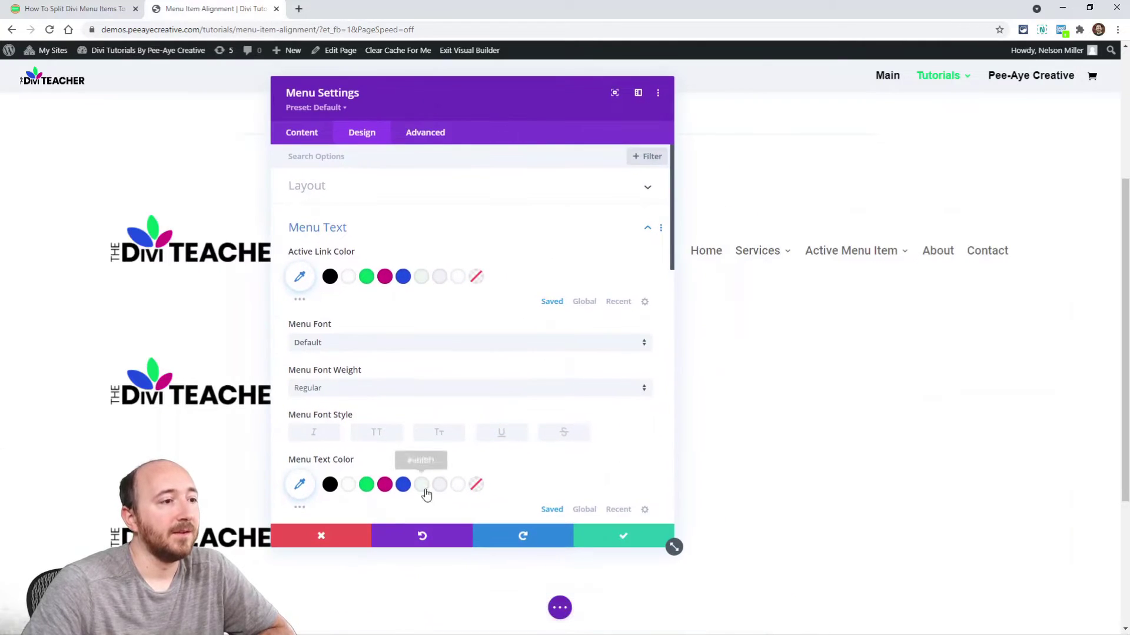
pyautogui.scroll(-3)
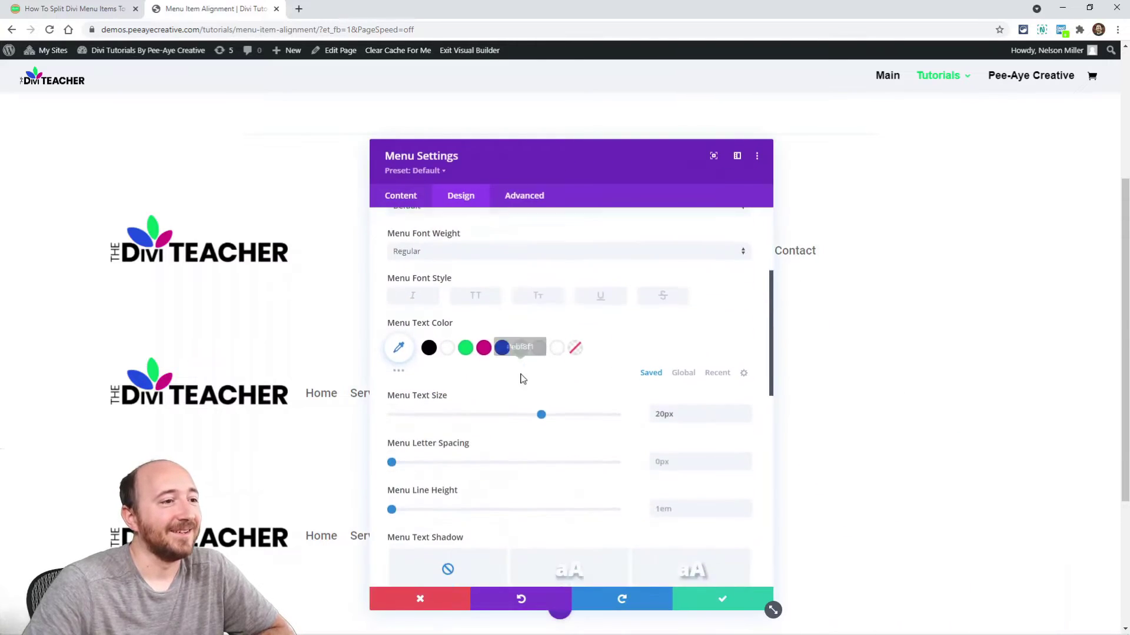
pyautogui.scroll(-3)
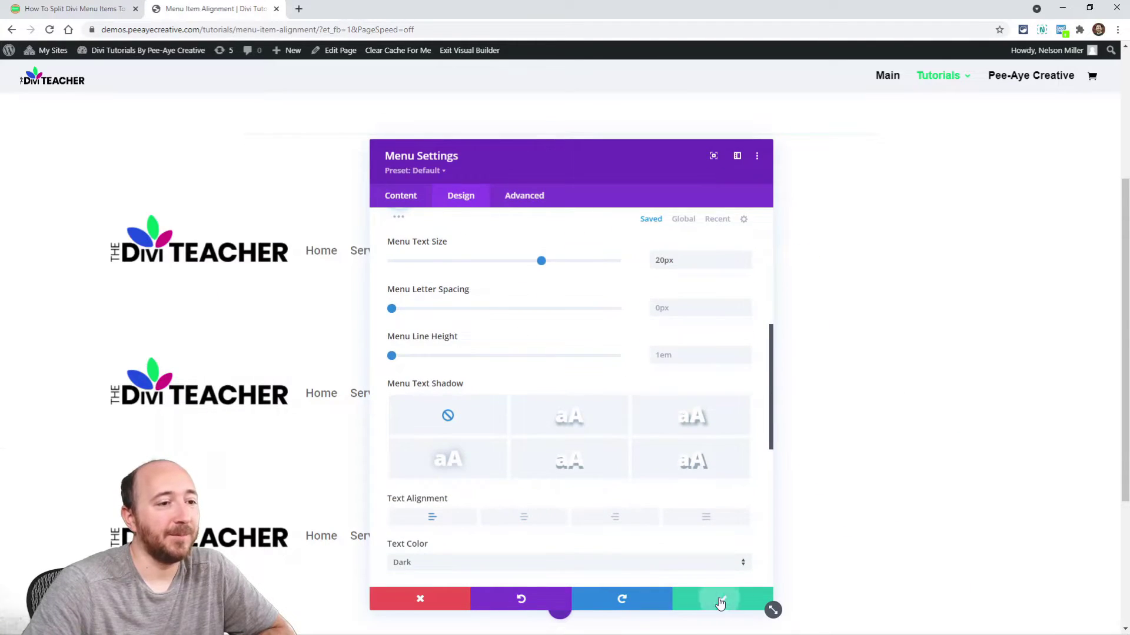
# - Save the menu module, copy the split-menu CSS snippet from the tutorial and return to the builder
pyautogui.click(720, 599)
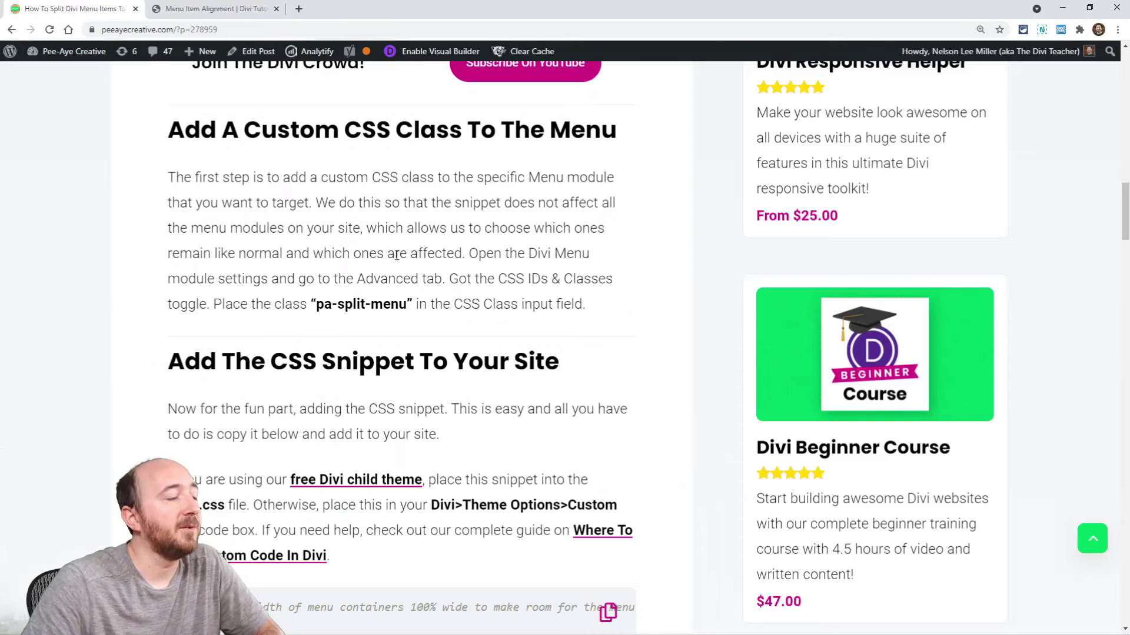
pyautogui.scroll(-3)
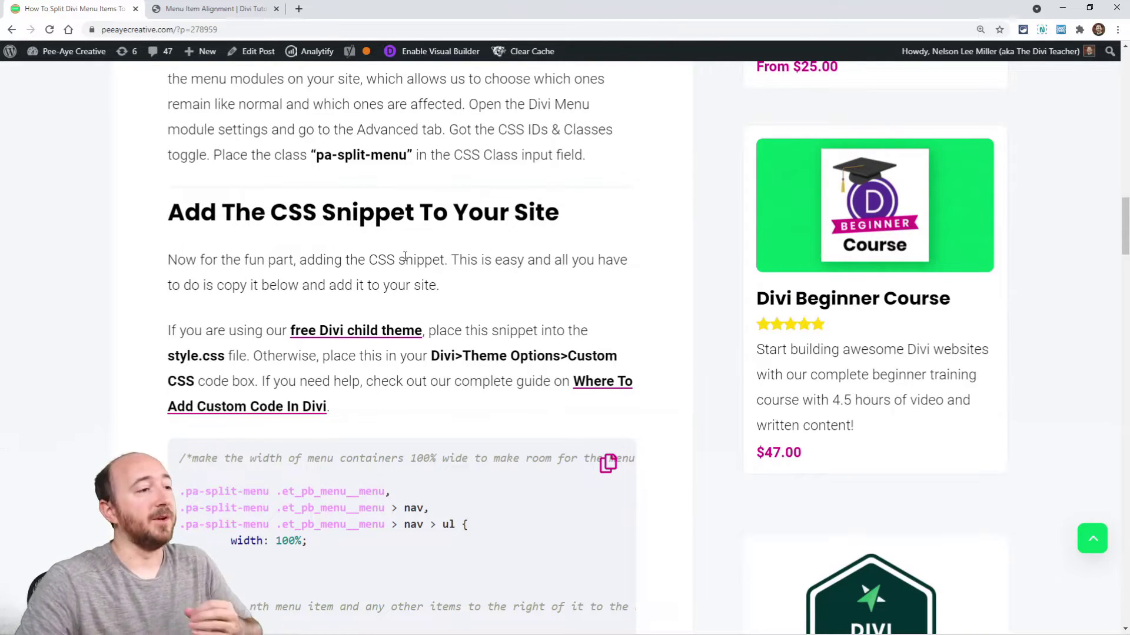
pyautogui.scroll(-3)
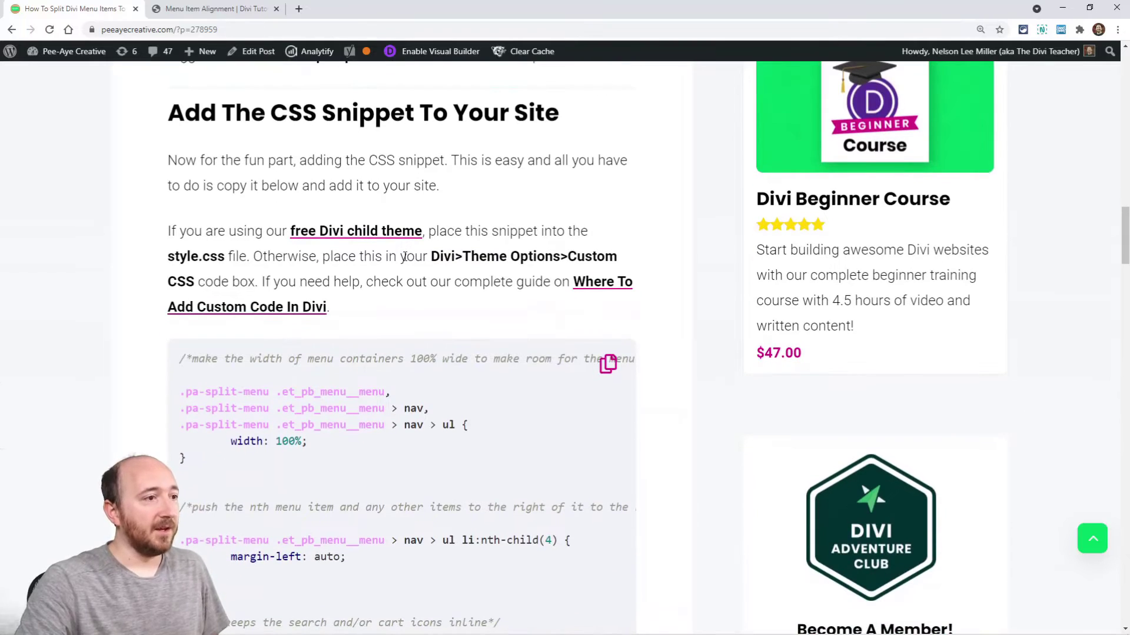
pyautogui.scroll(-3)
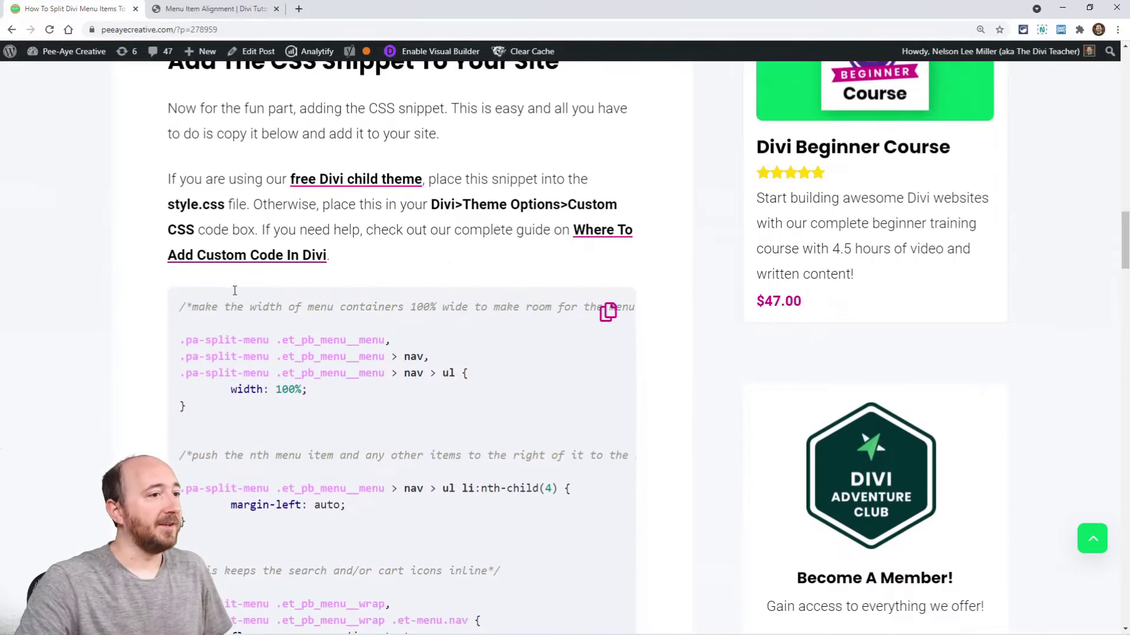
pyautogui.scroll(-3)
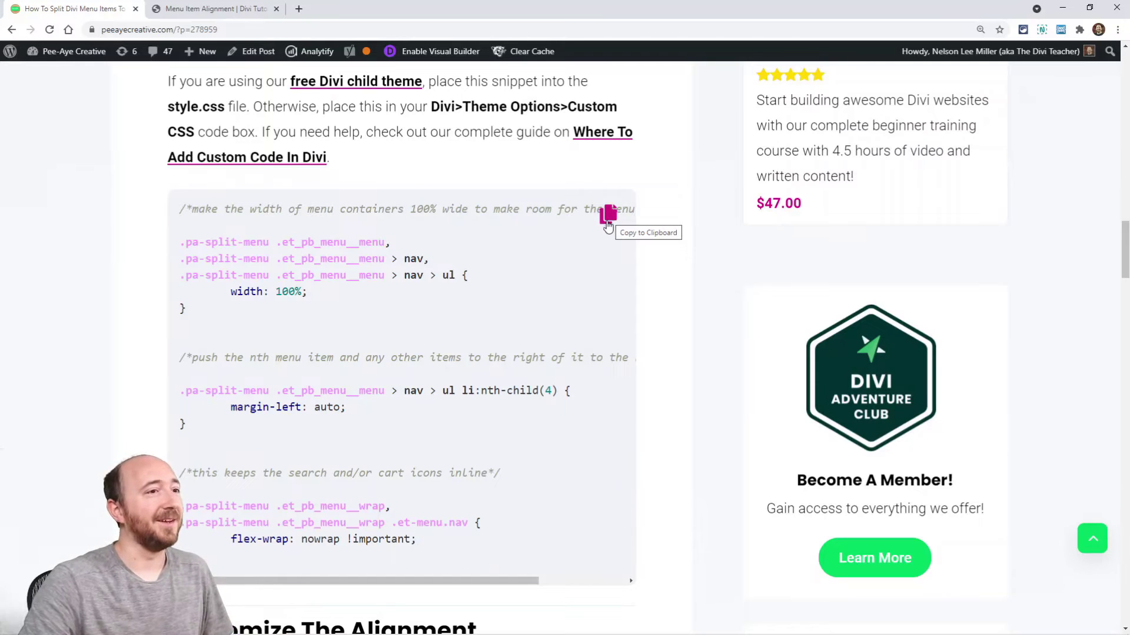
pyautogui.click(607, 213)
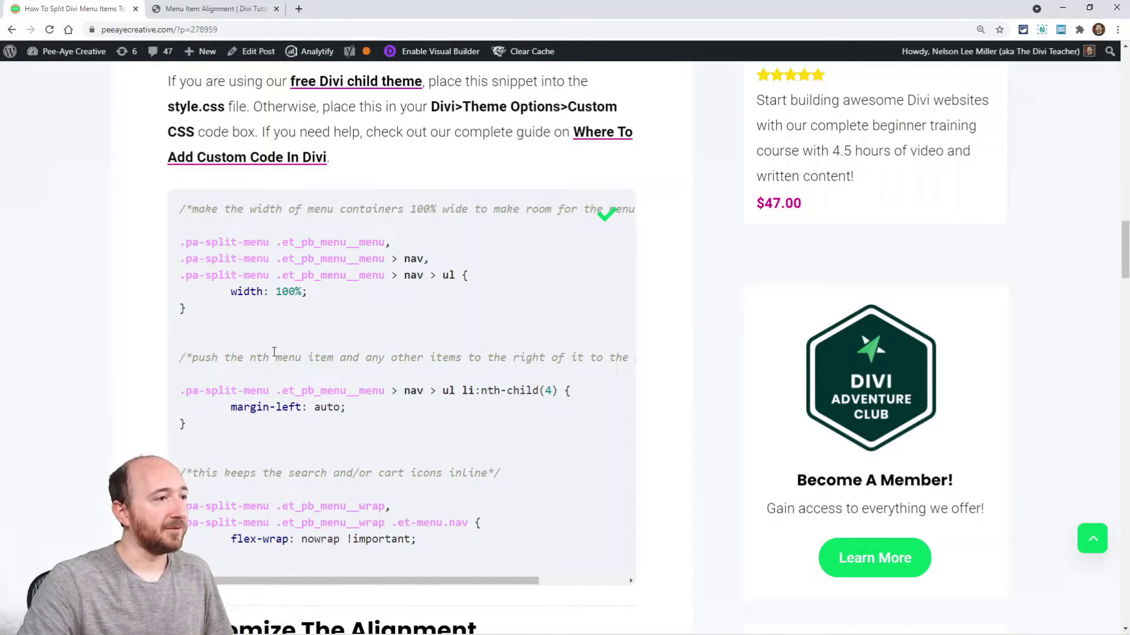
pyautogui.click(214, 9)
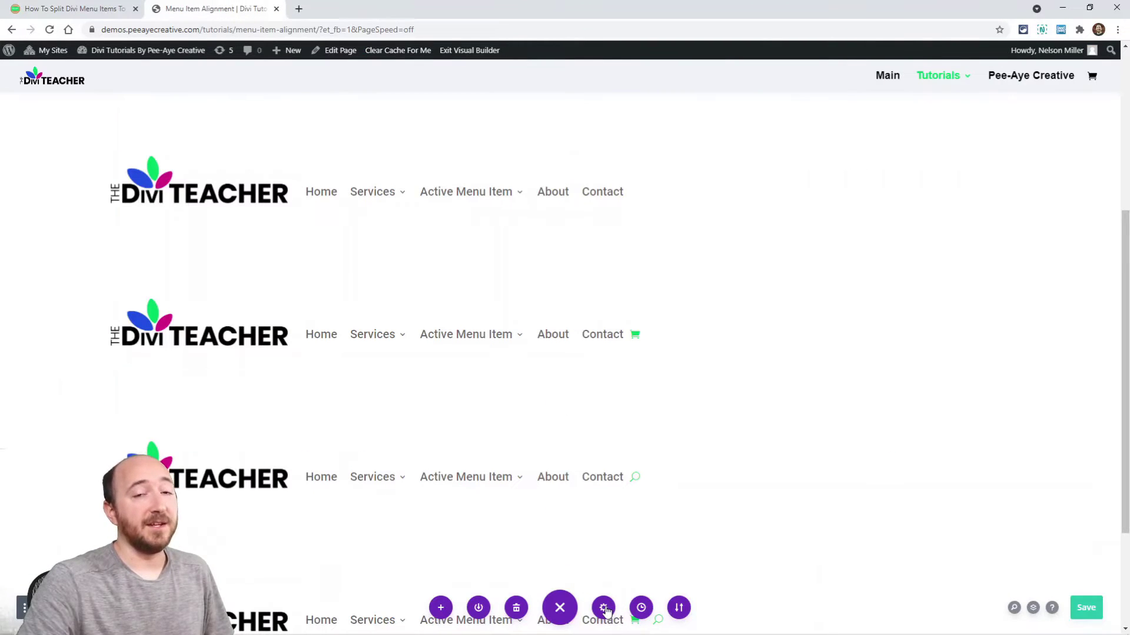
pyautogui.moveTo(604, 607)
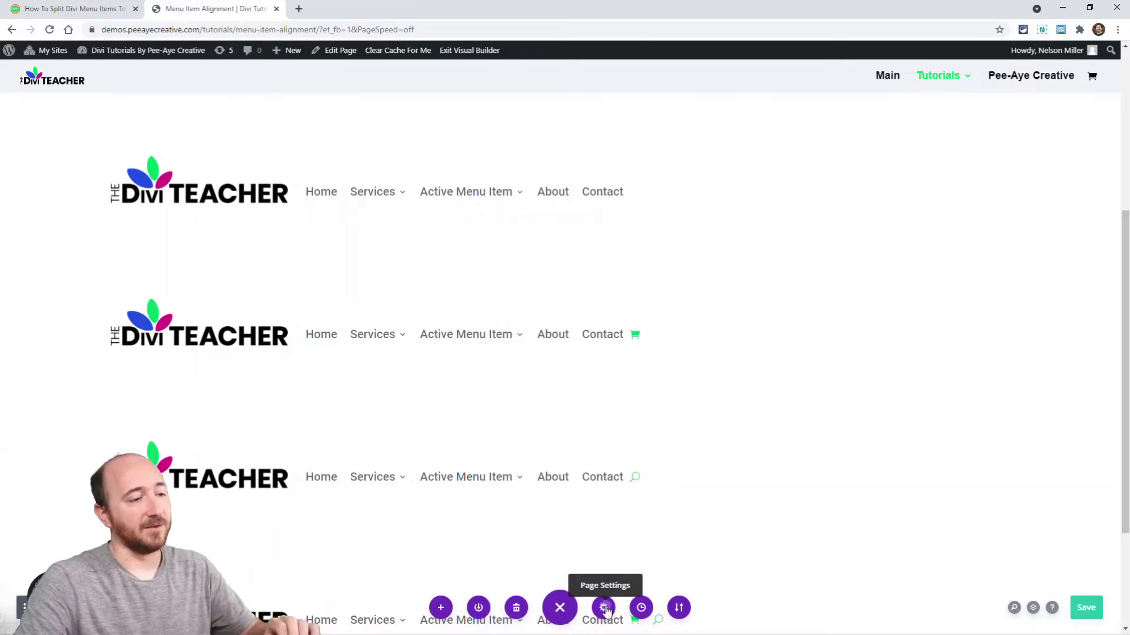
# - Paste the split-menu snippet into Page Settings custom CSS so About and Contact sit right
pyautogui.click(603, 607)
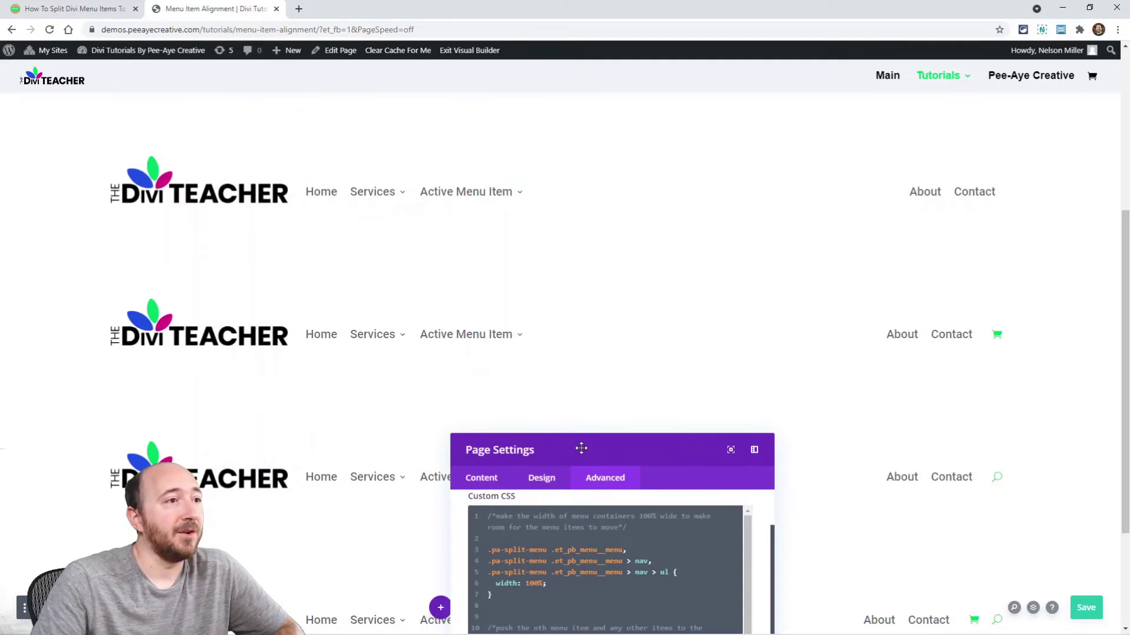
pyautogui.moveTo(466, 192)
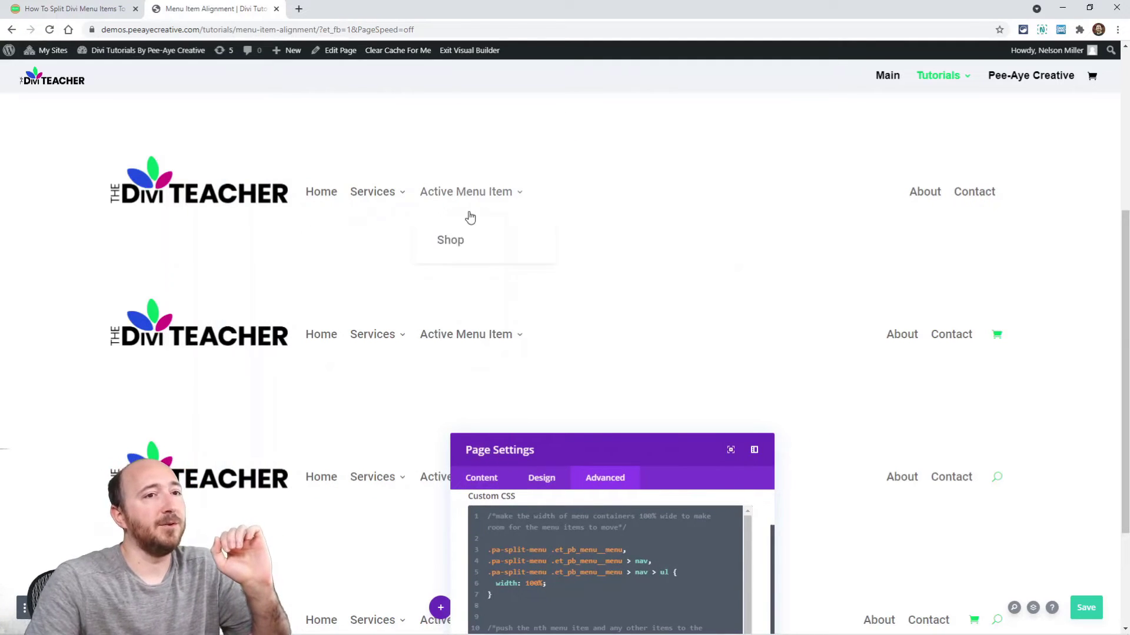
pyautogui.moveTo(916, 233)
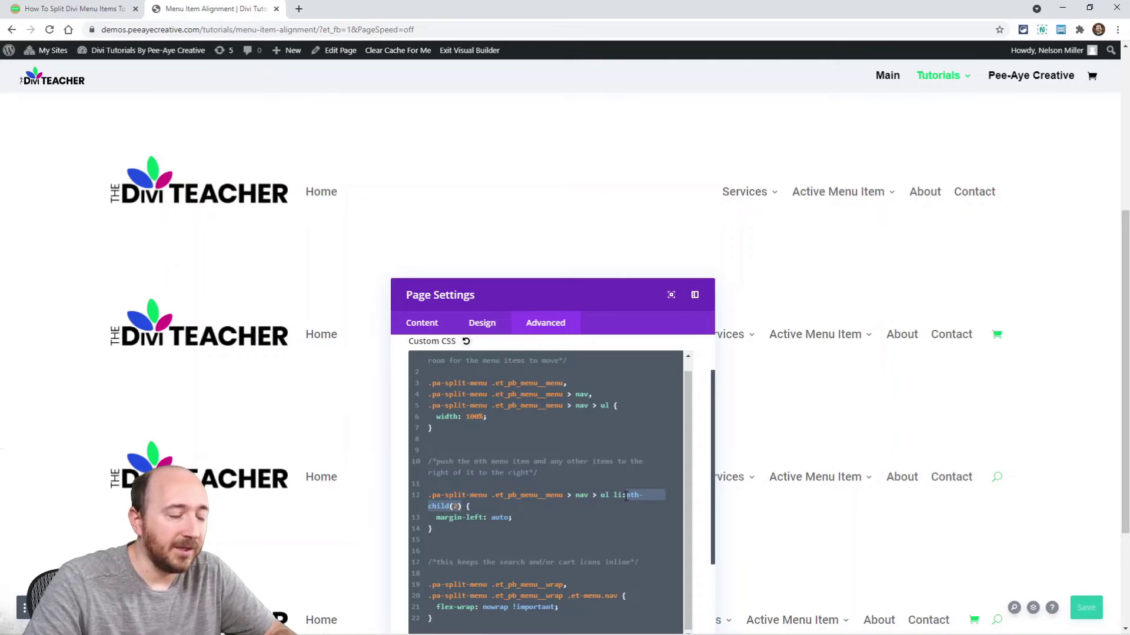
# - Replace nth-child(2) with last-child in the custom CSS so only Contact sits on the right
pyautogui.click(1086, 608)
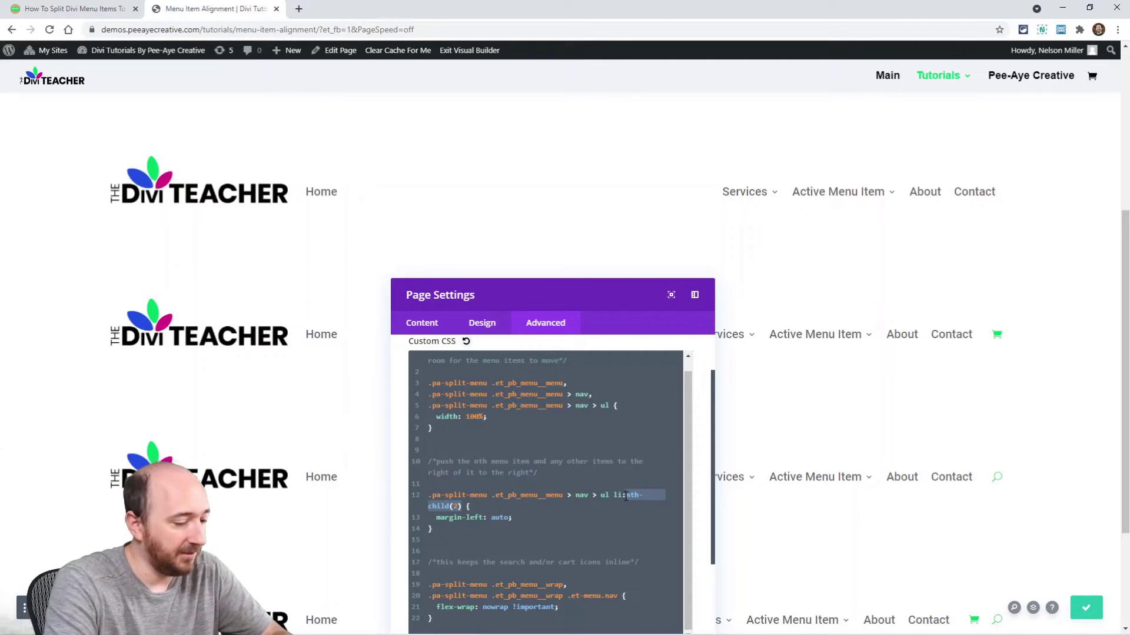
pyautogui.write('last-child')
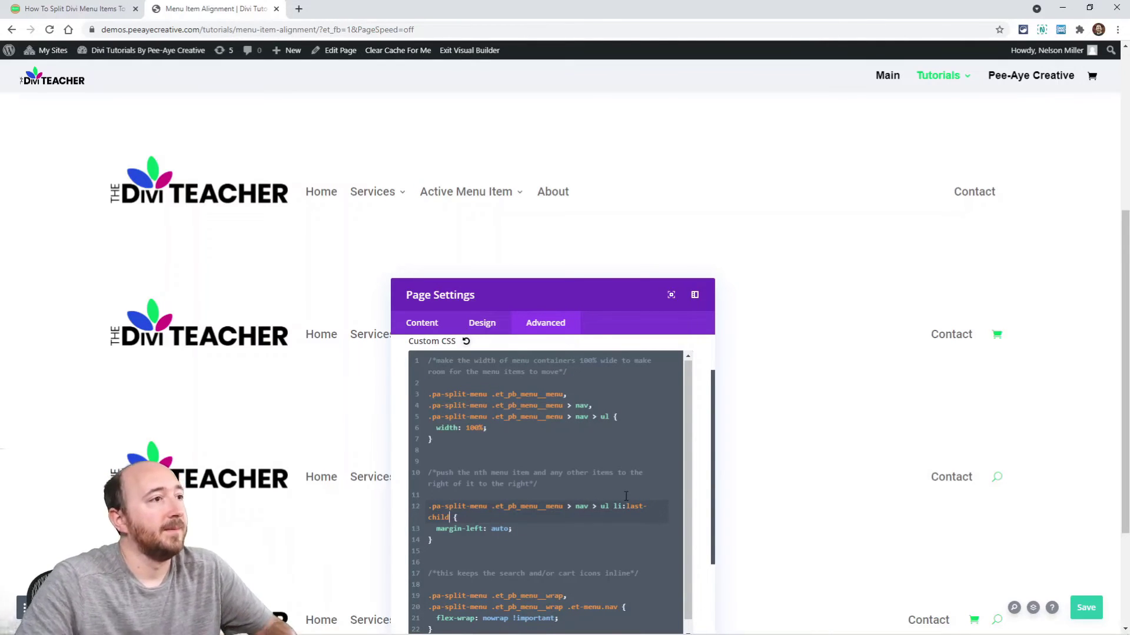
pyautogui.moveTo(553, 496)
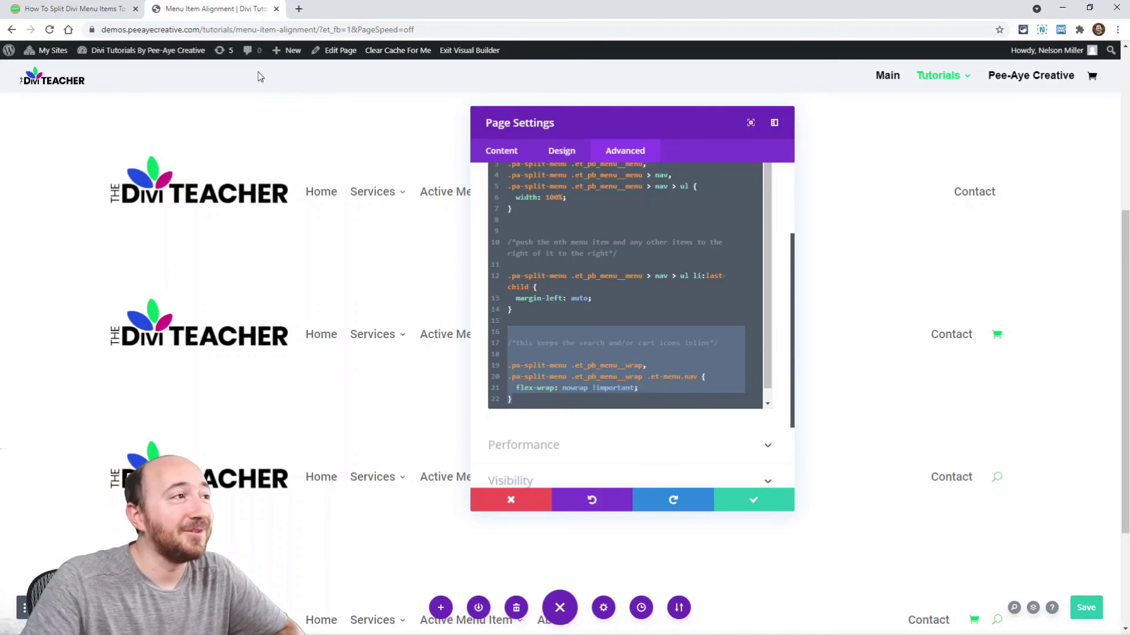
# - Return to the tutorial post at its Customize The Alignment section
pyautogui.click(72, 8)
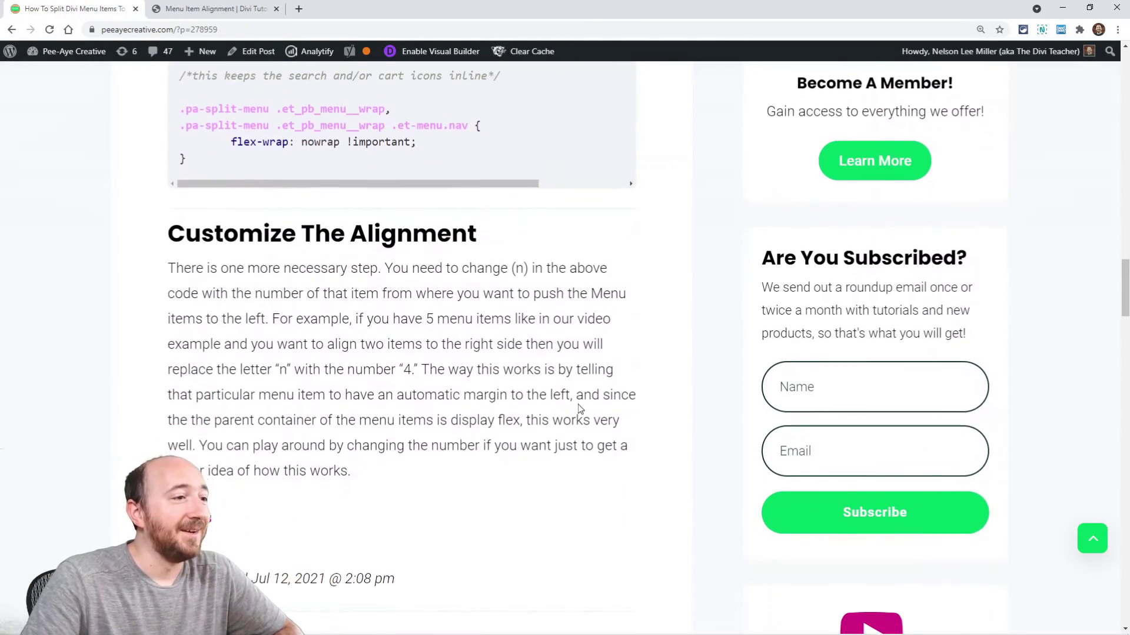
pyautogui.scroll(-3)
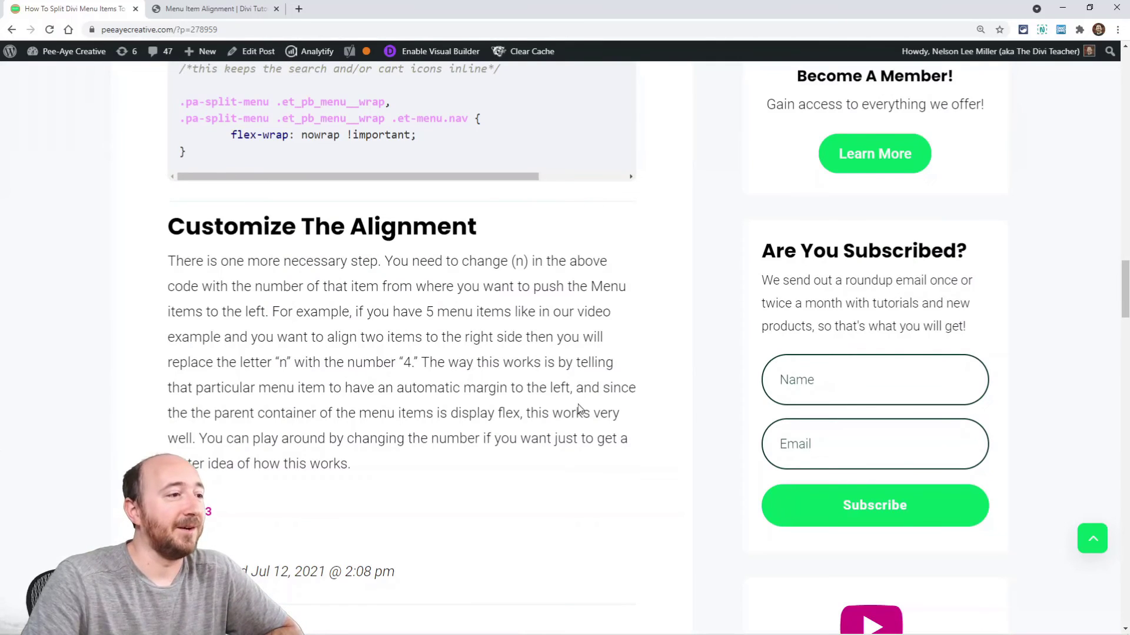
pyautogui.moveTo(442, 517)
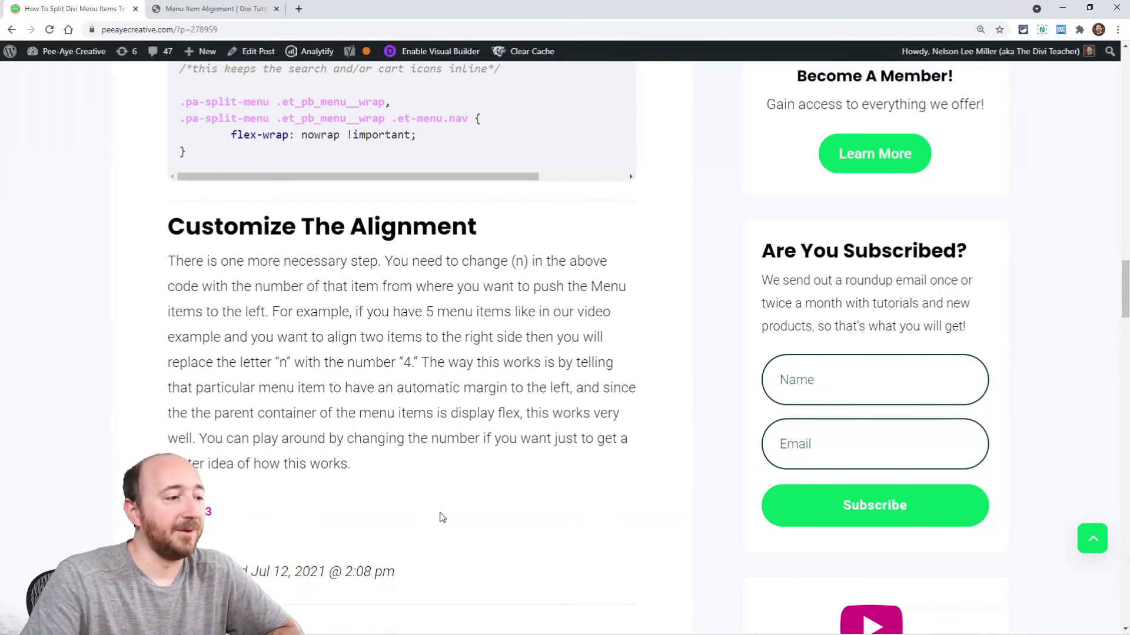